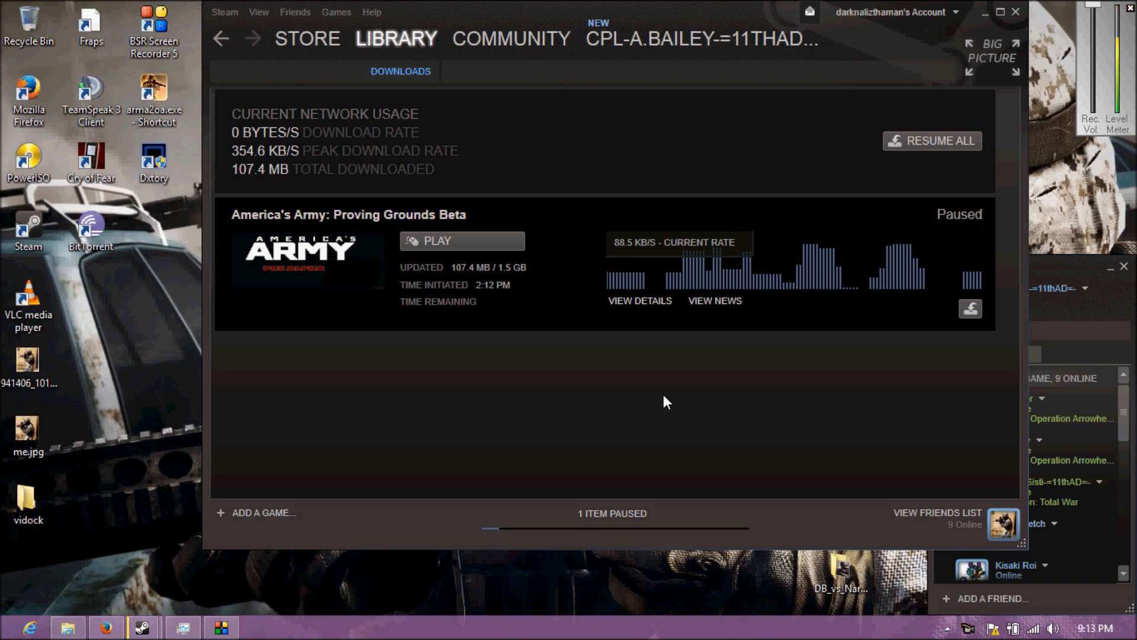
mouse_move(62, 467)
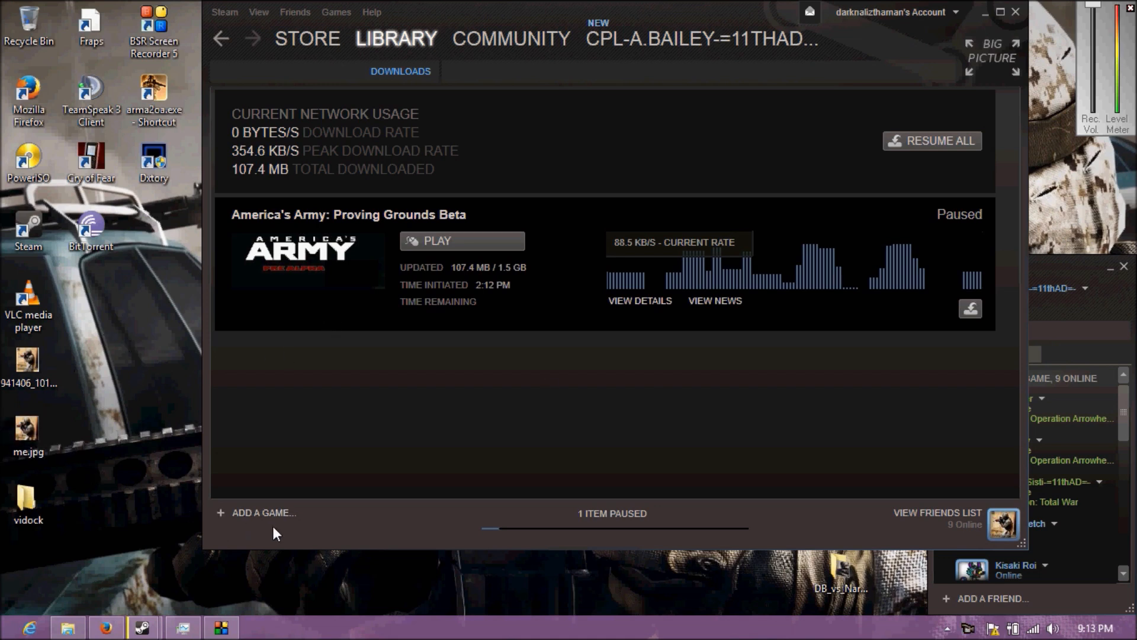
mouse_move(272, 492)
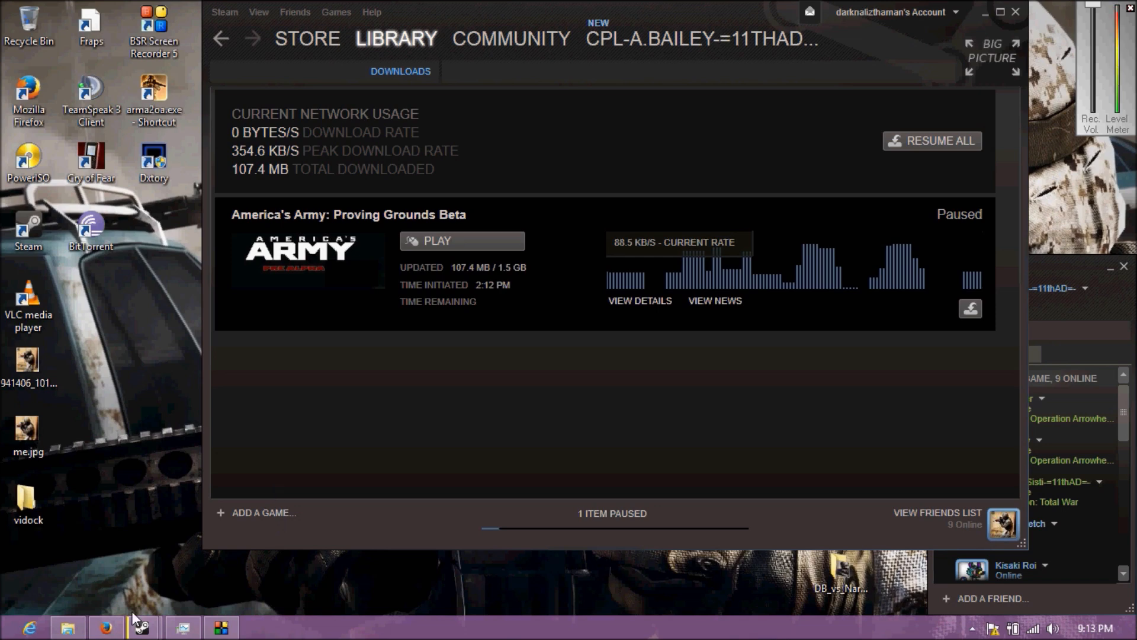
mouse_move(103, 624)
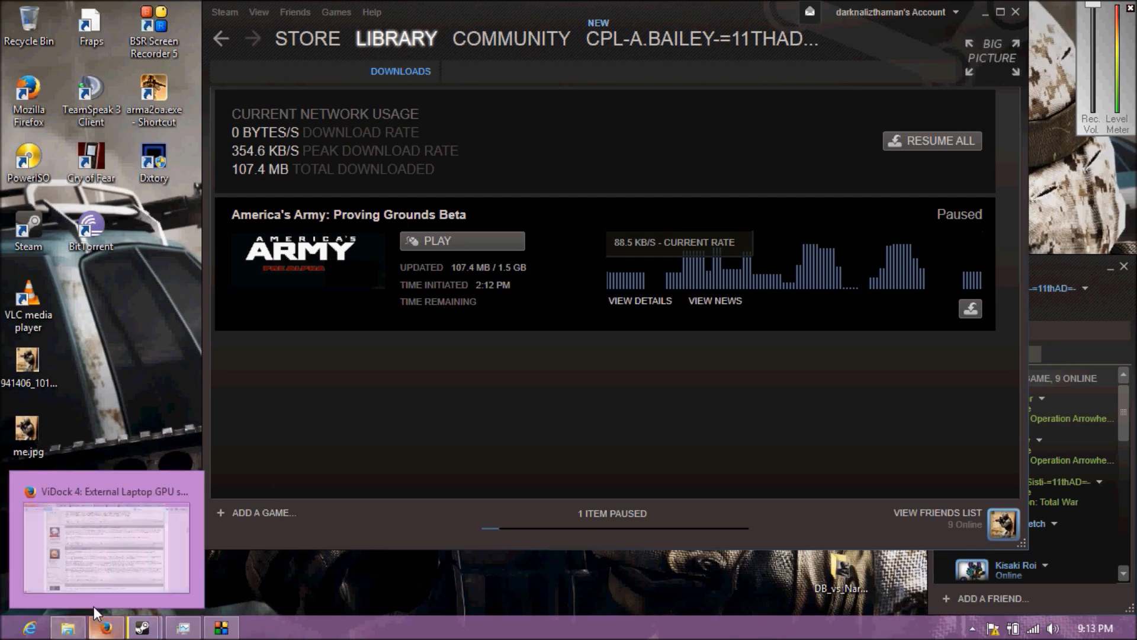
mouse_move(99, 612)
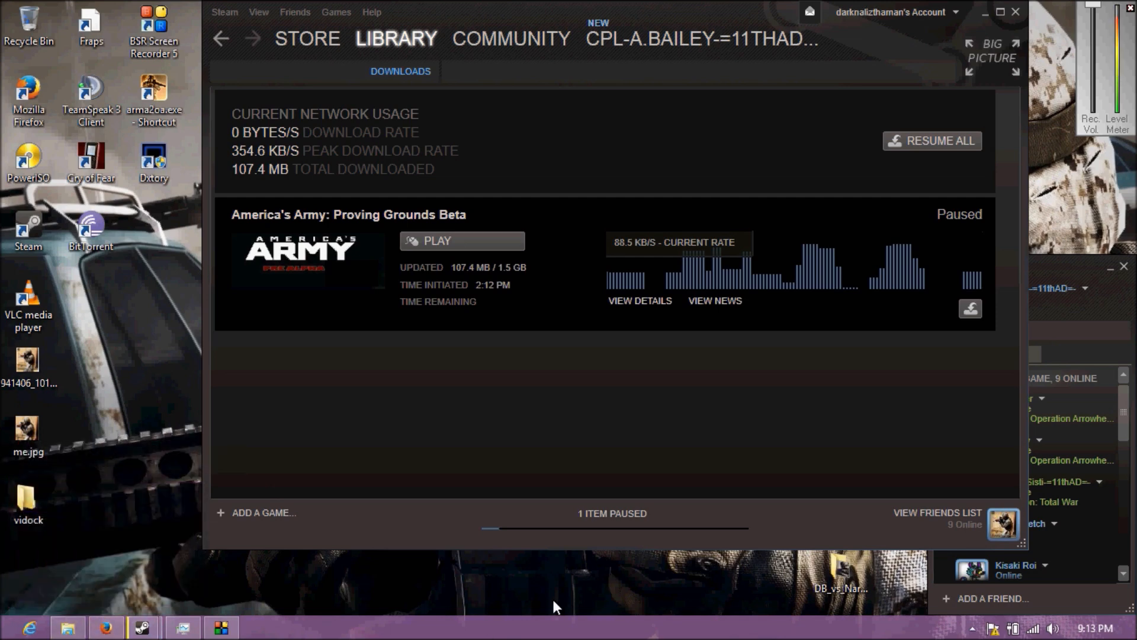
mouse_move(532, 616)
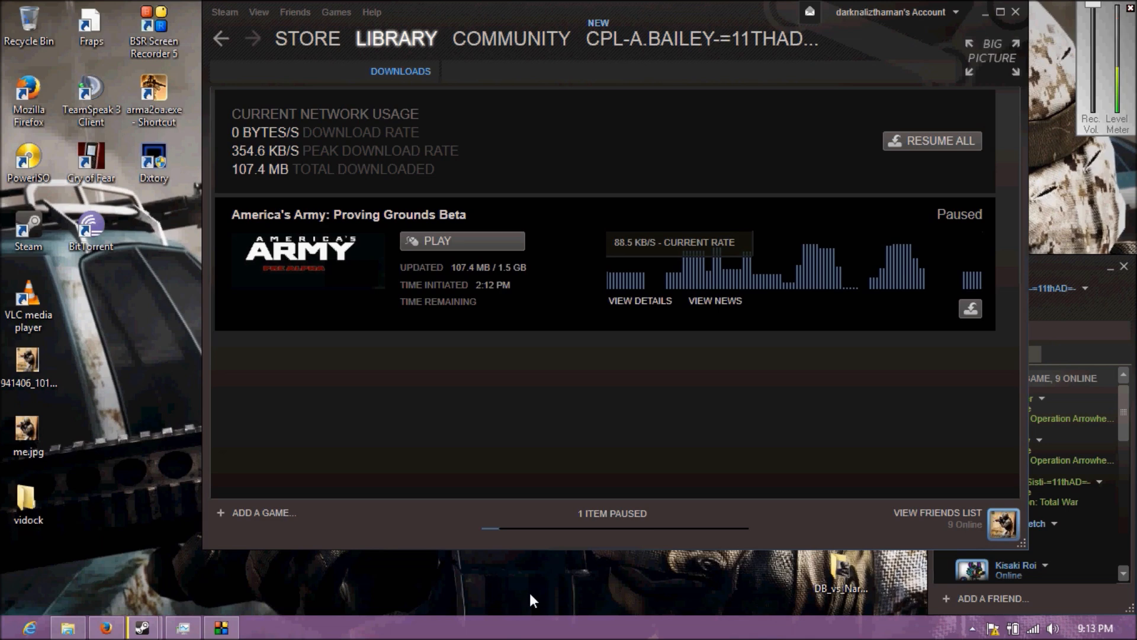
mouse_move(433, 463)
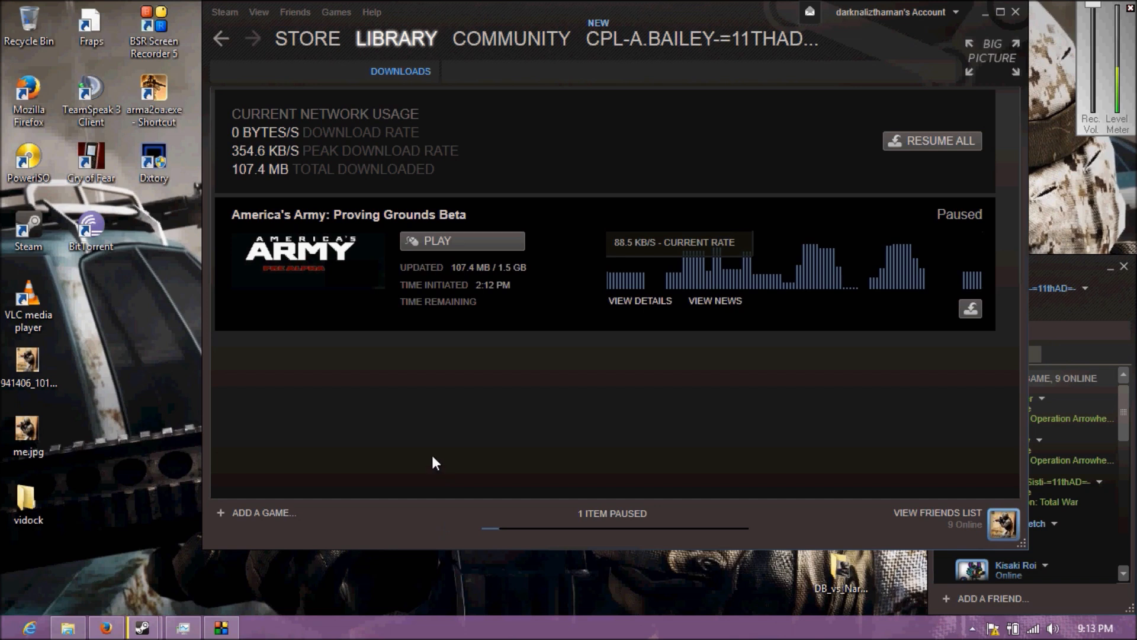
mouse_move(440, 442)
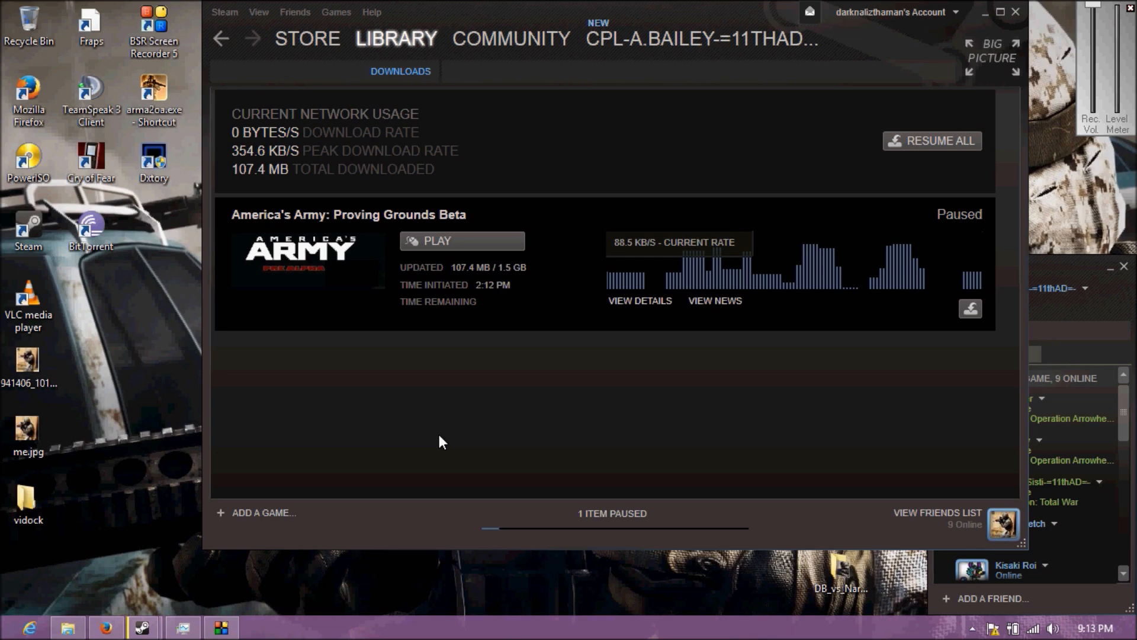
mouse_move(368, 434)
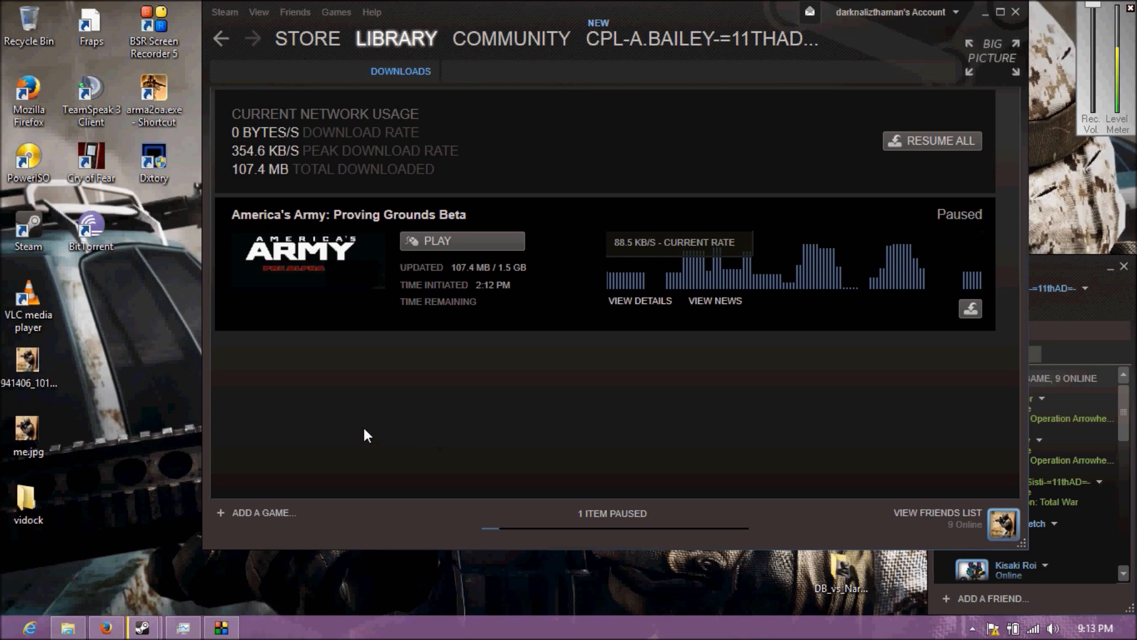
mouse_move(436, 354)
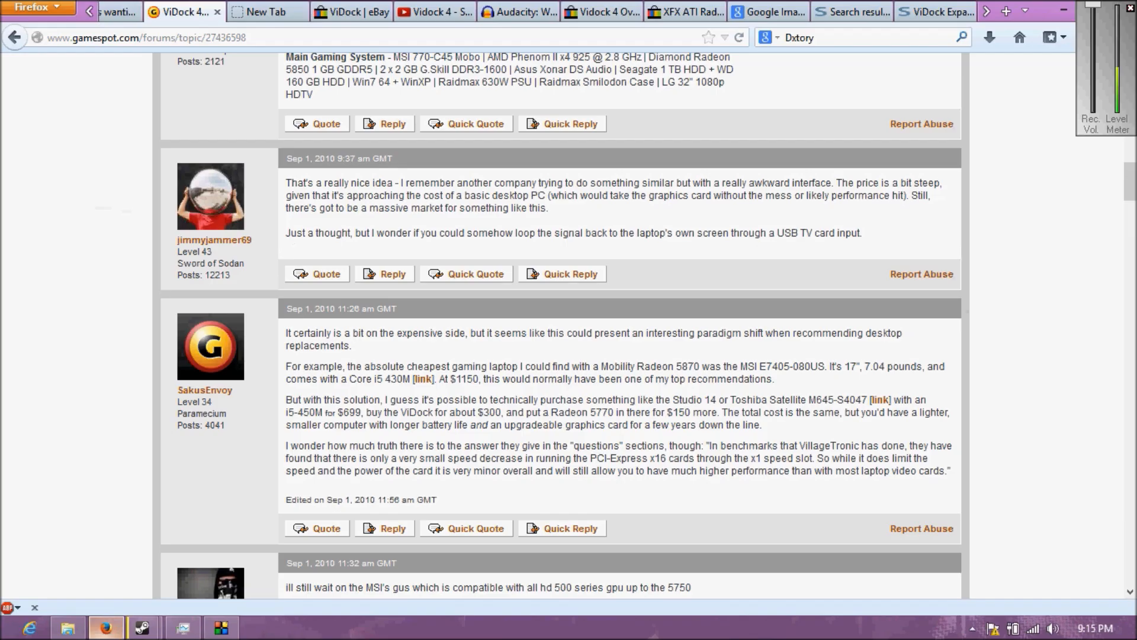
Switch to the Sewell Direct ViDock Expansion Kit tab, priced $9.95
click(937, 10)
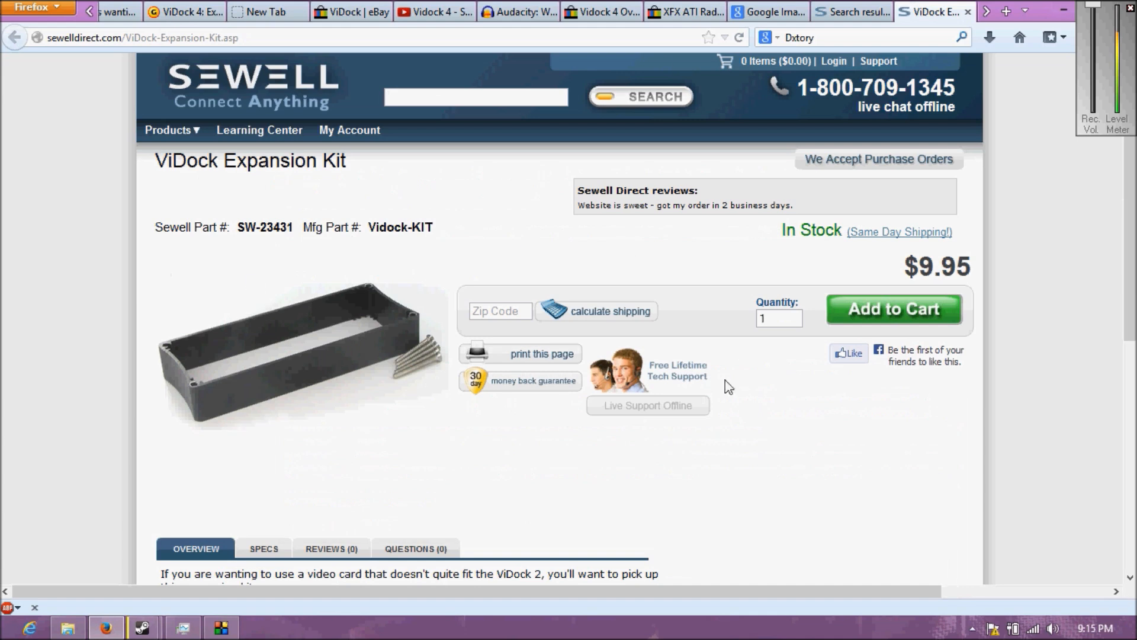
mouse_move(254, 421)
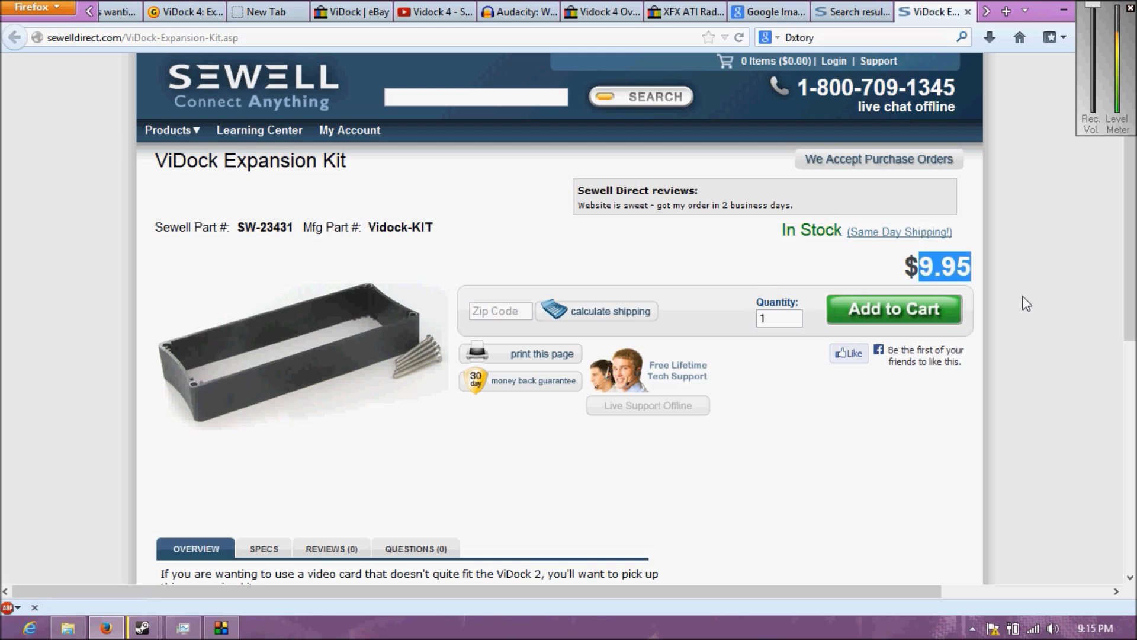
scroll(down, 3)
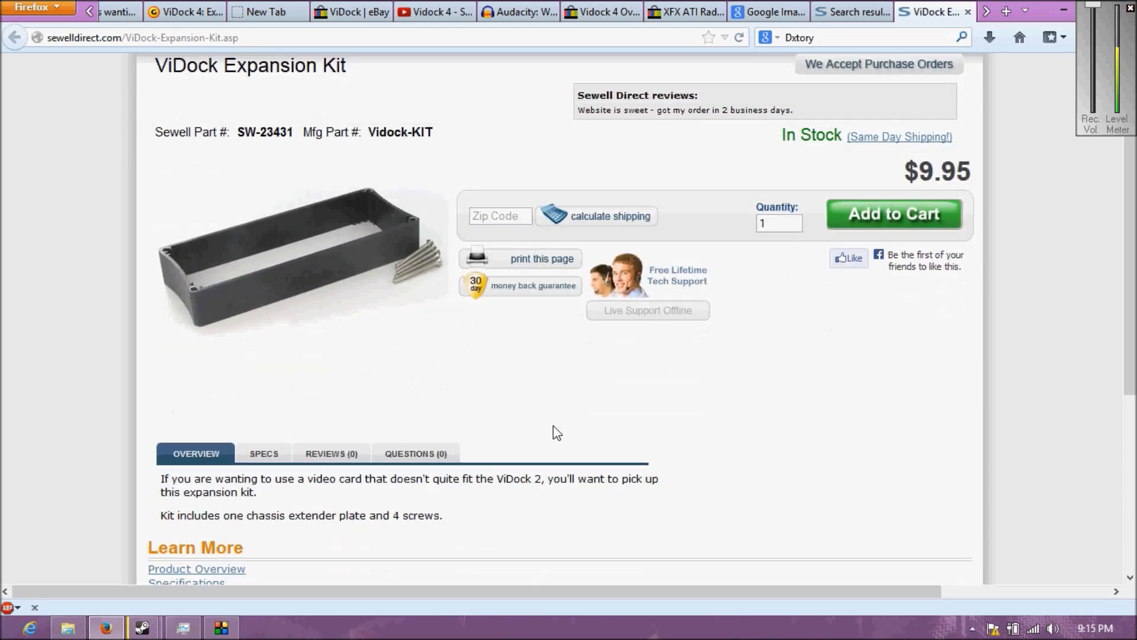
mouse_move(408, 375)
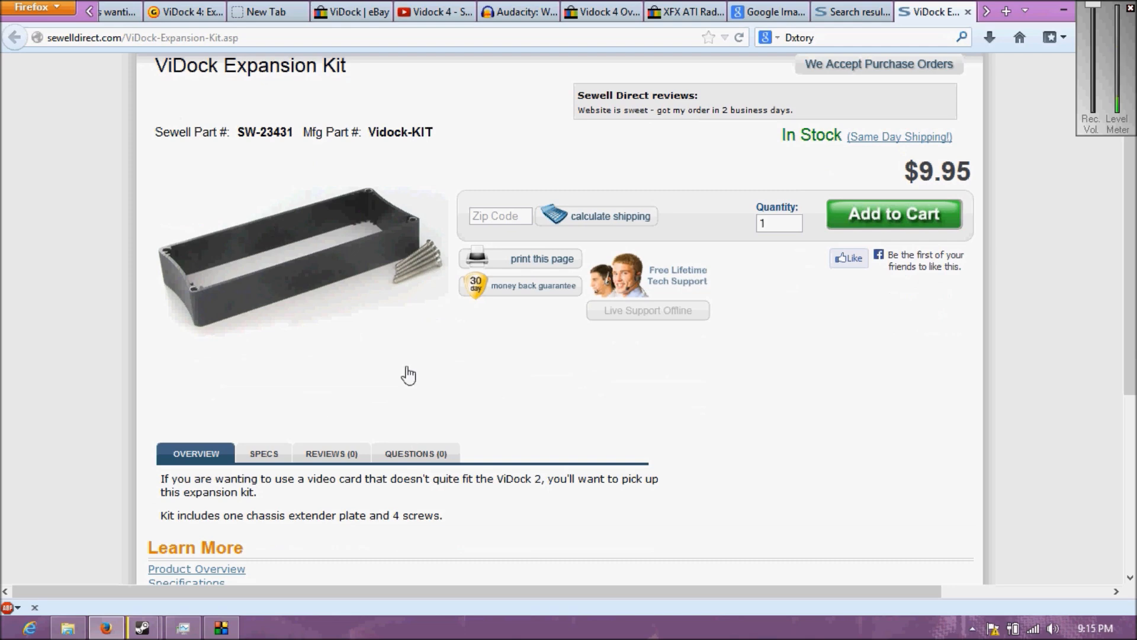
mouse_move(730, 541)
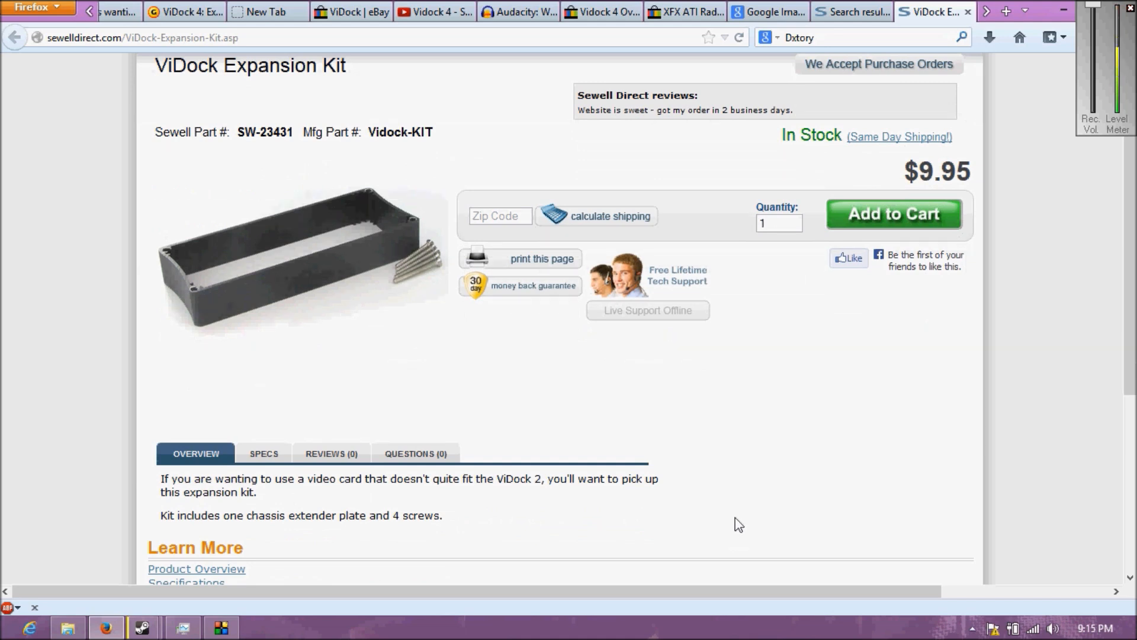
mouse_move(363, 290)
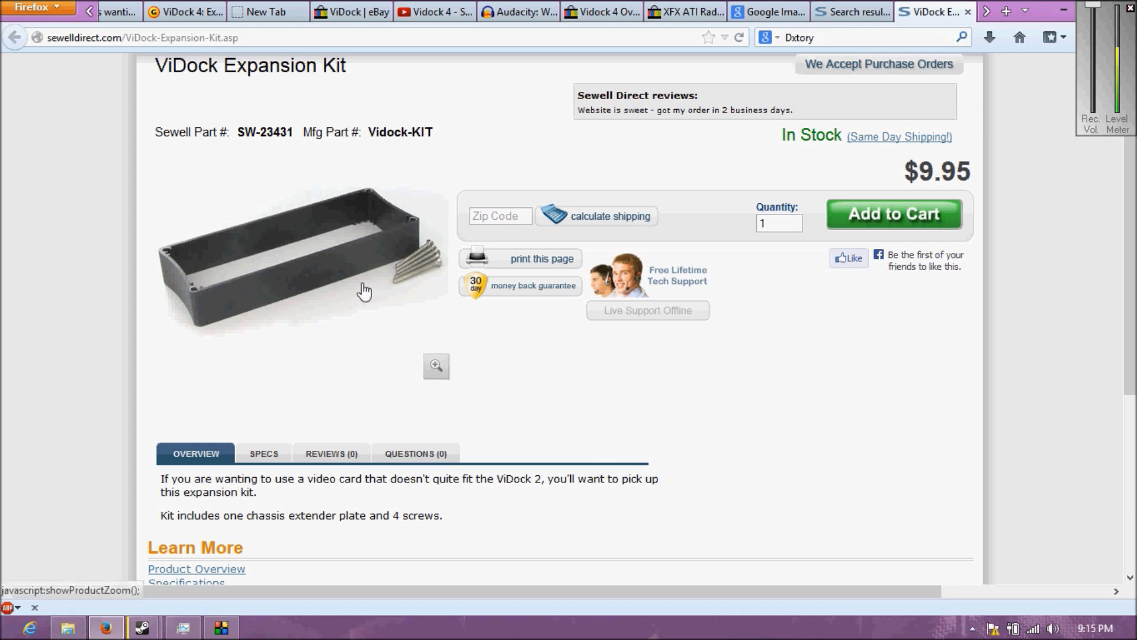
mouse_move(364, 290)
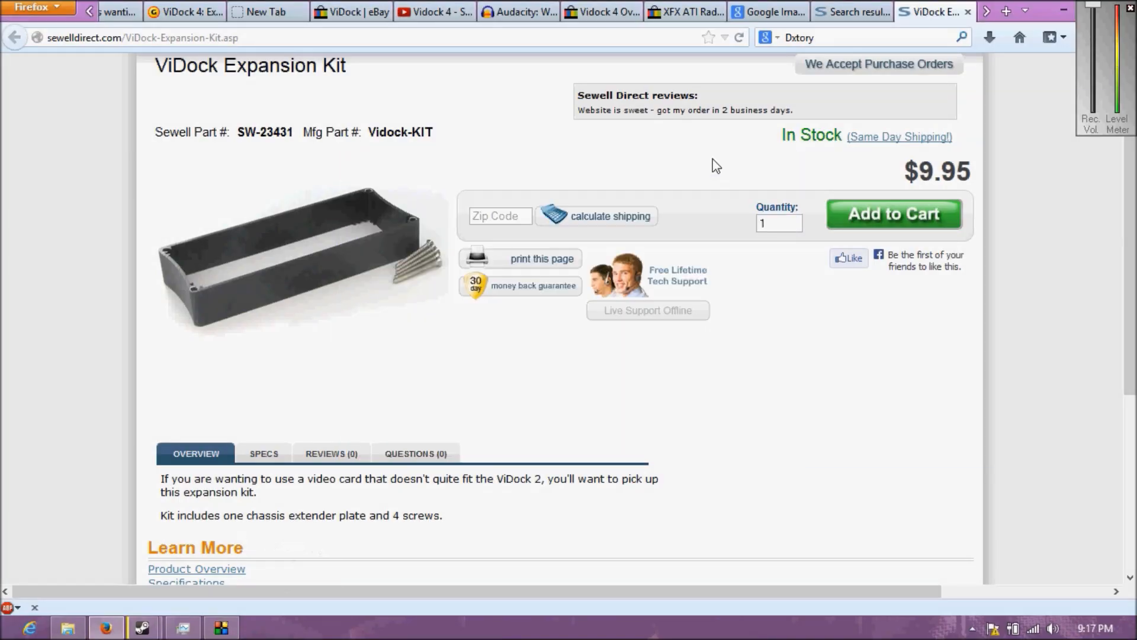
mouse_move(774, 215)
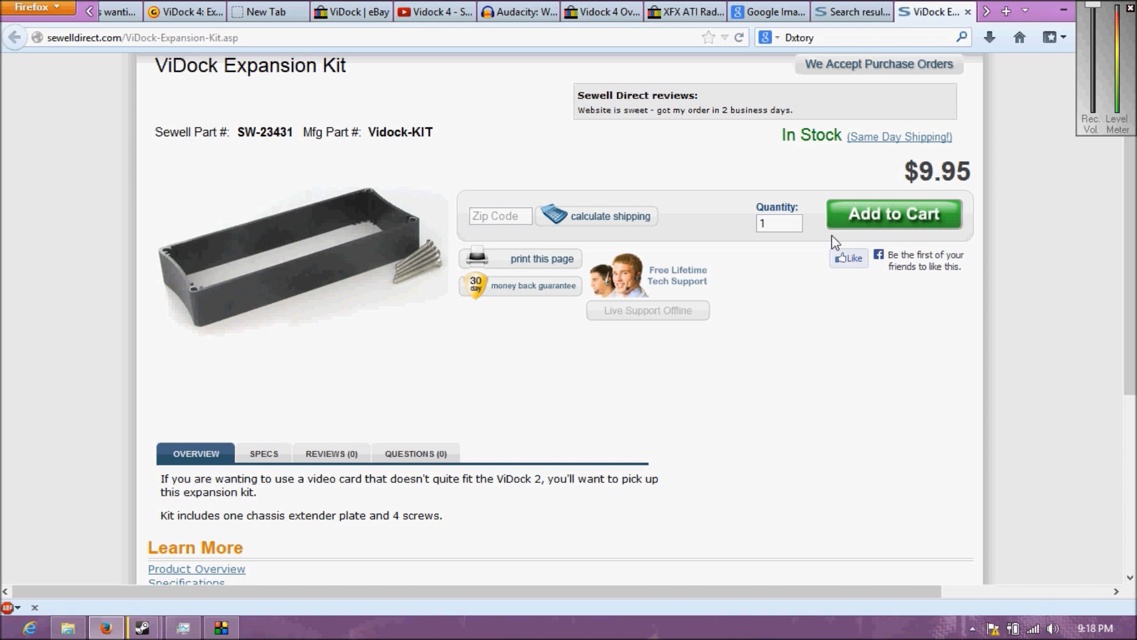
mouse_move(287, 198)
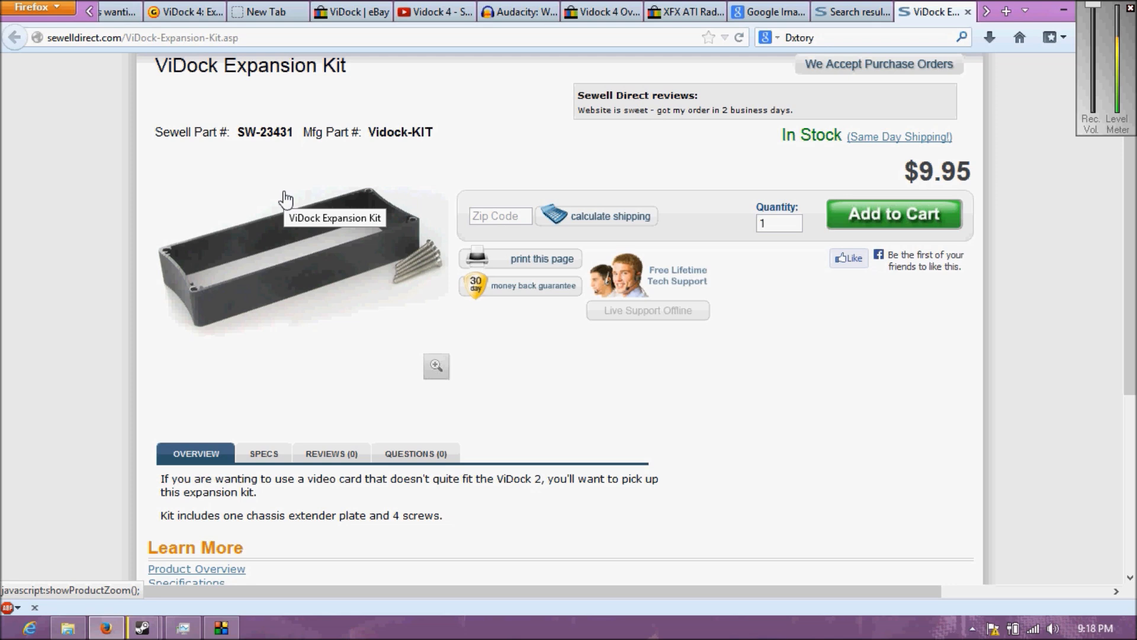
mouse_move(561, 193)
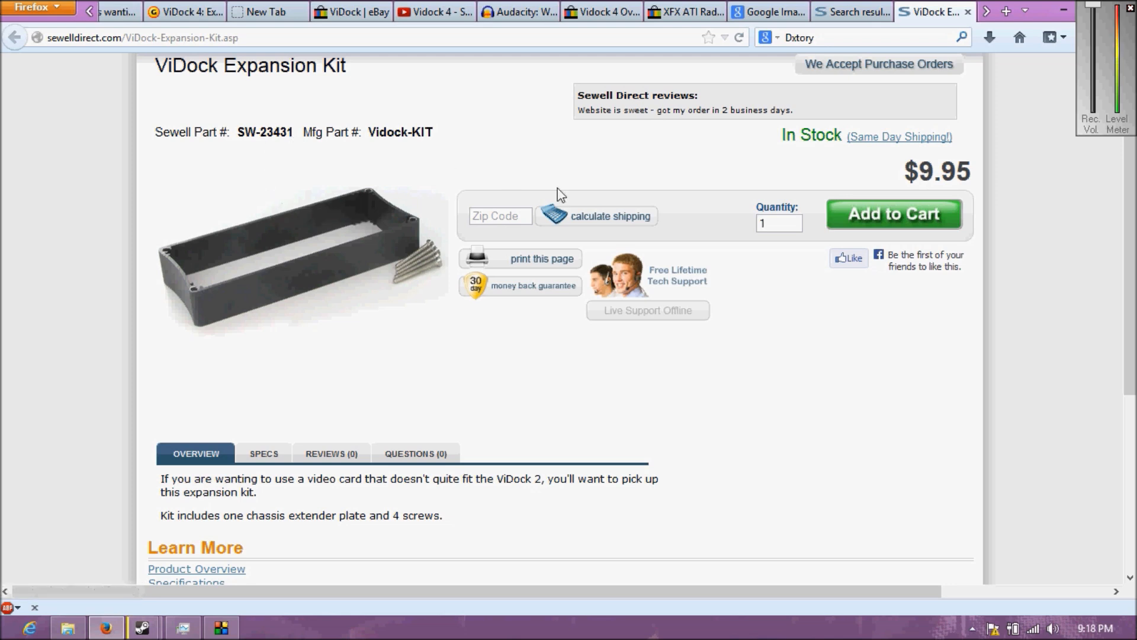
mouse_move(703, 179)
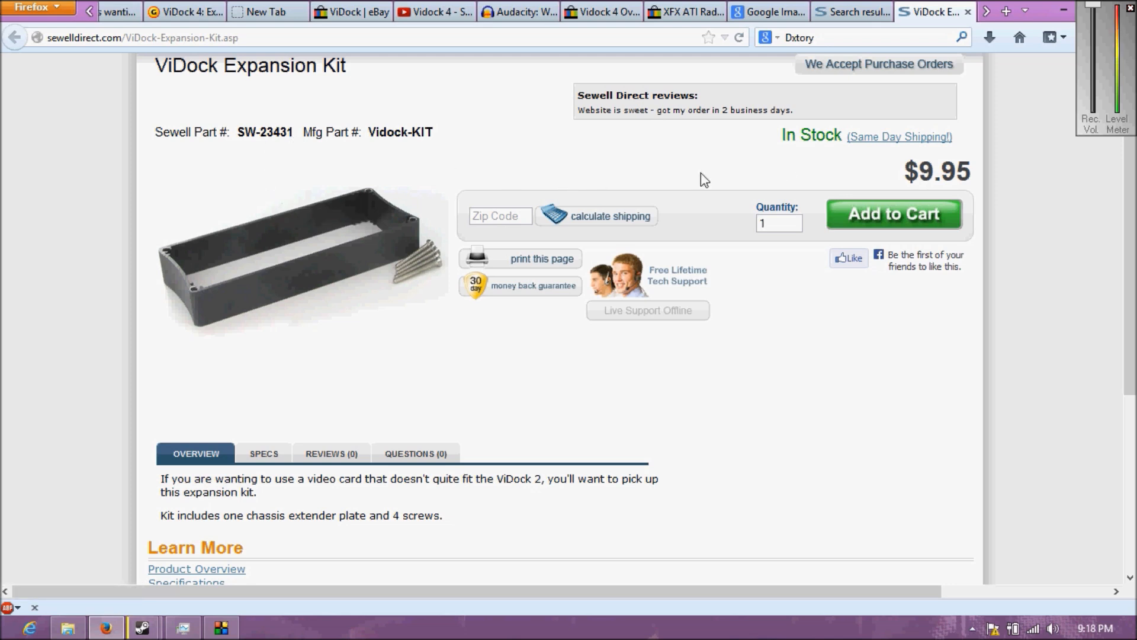
mouse_move(1066, 6)
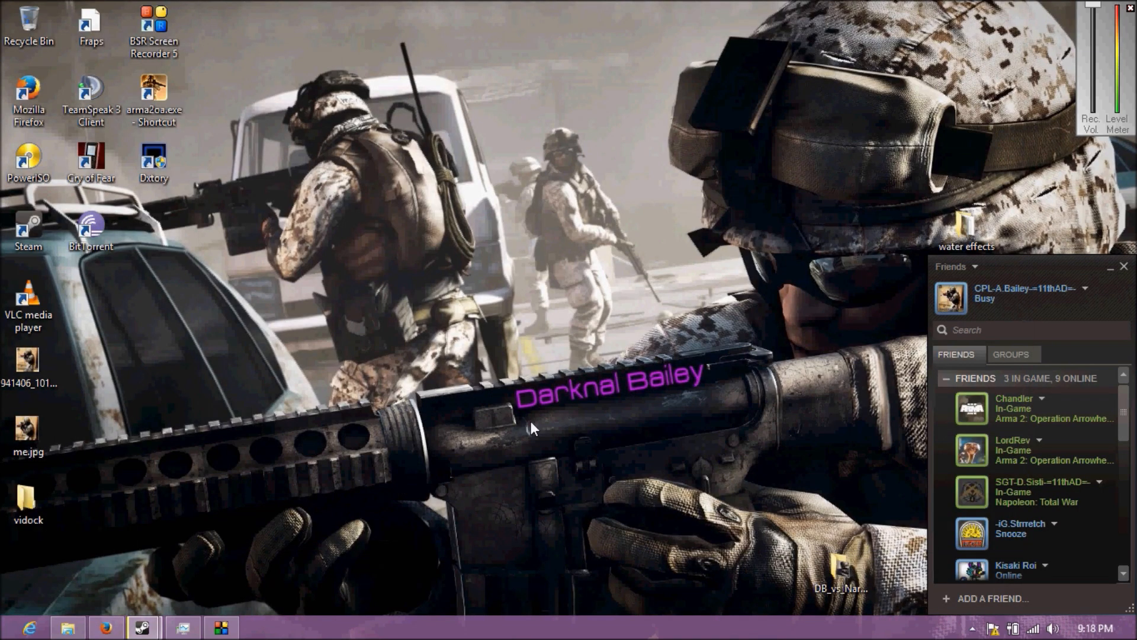
mouse_move(690, 488)
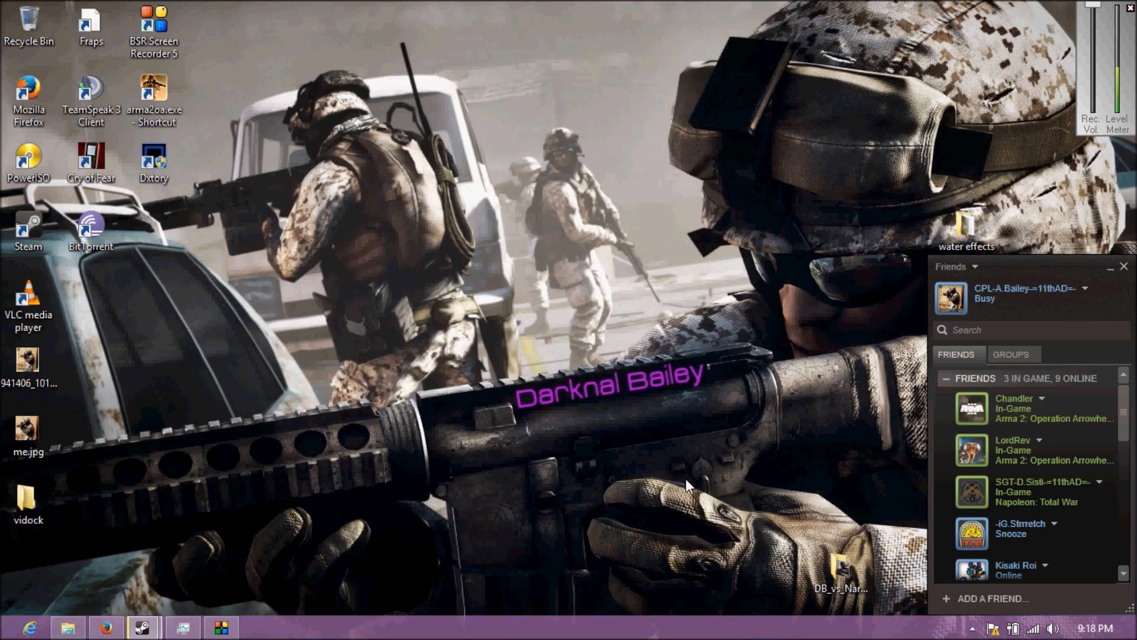
mouse_move(253, 634)
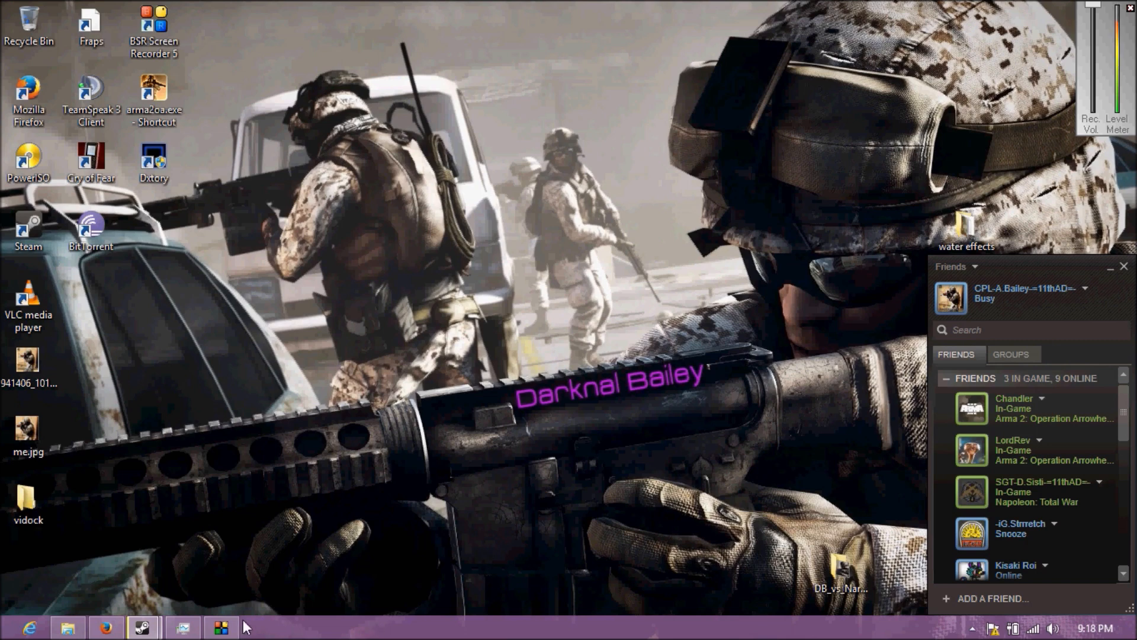
Minimize Firefox to show the desktop with the Steam friends list
click(221, 625)
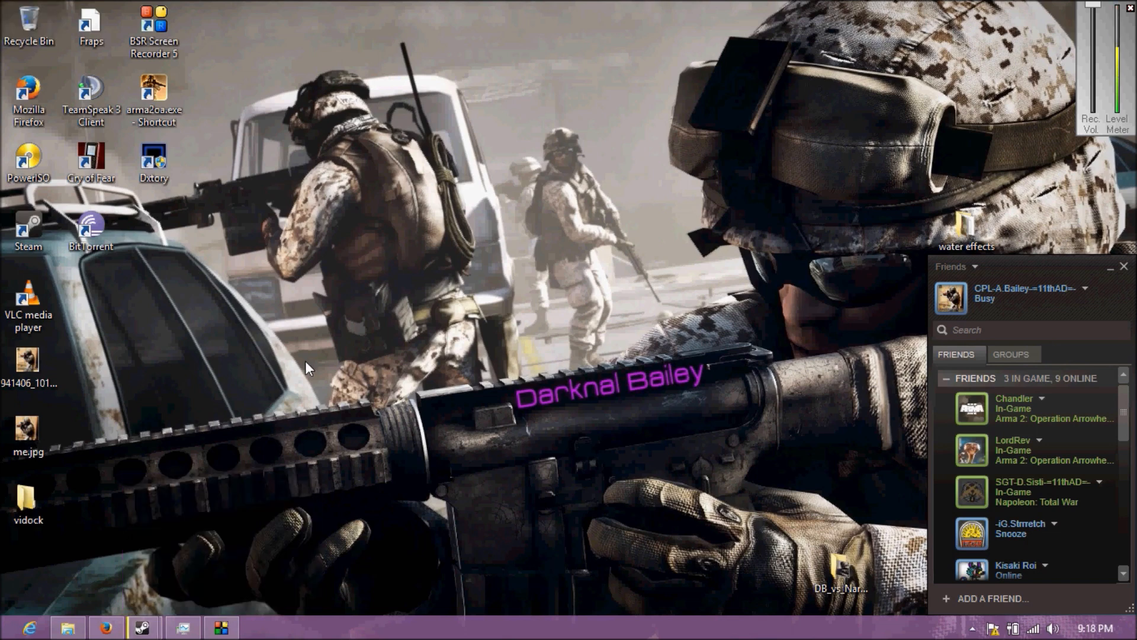
mouse_move(379, 393)
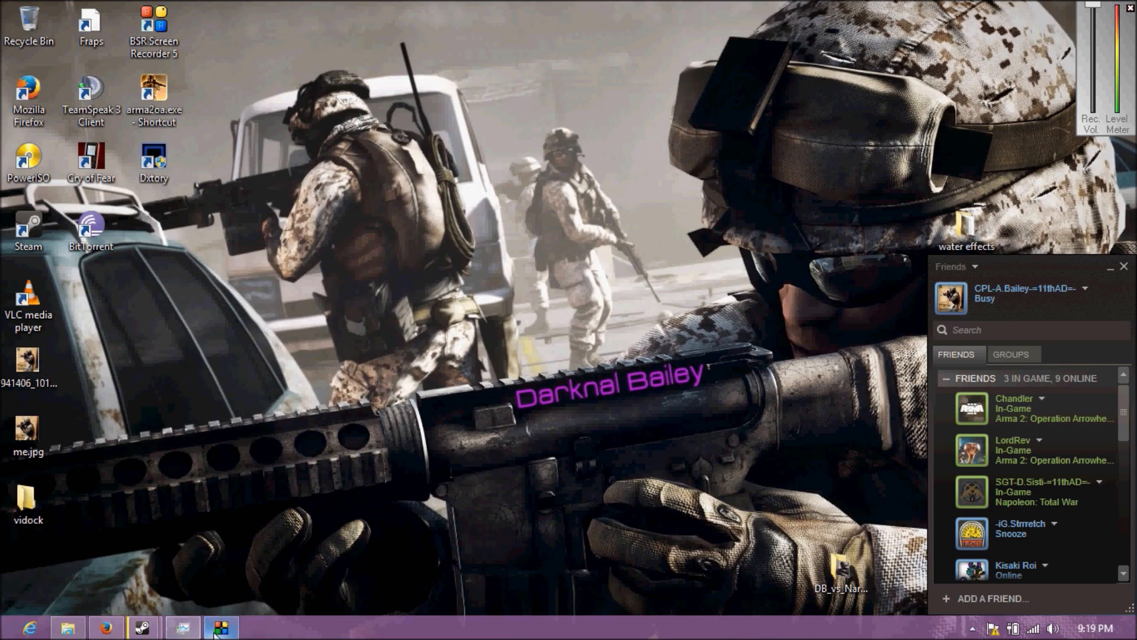
click(218, 626)
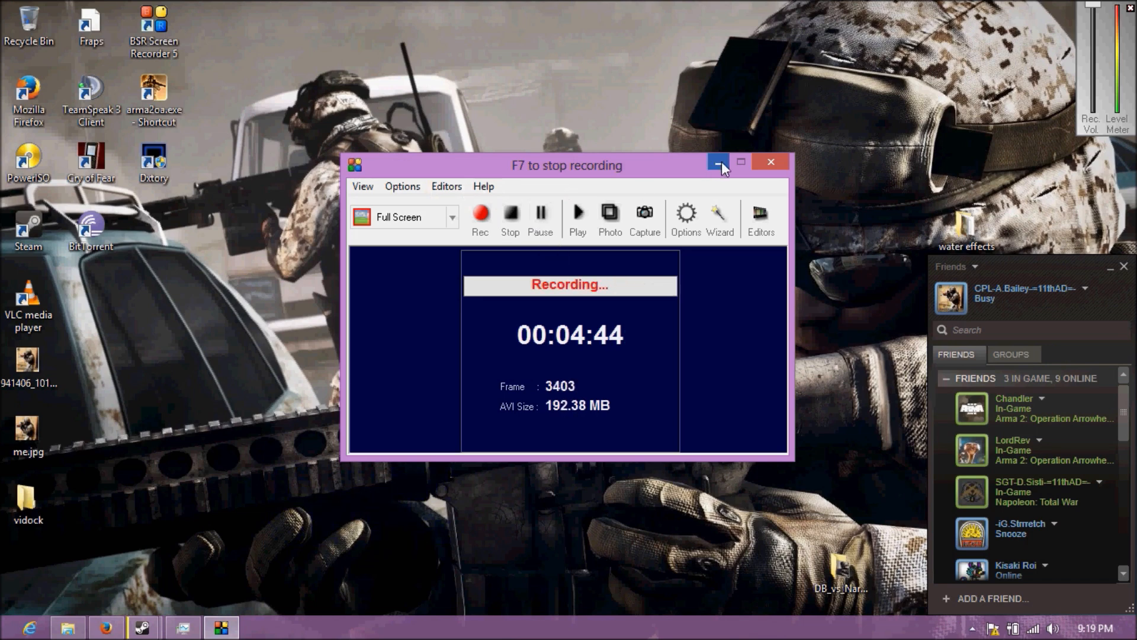
click(717, 164)
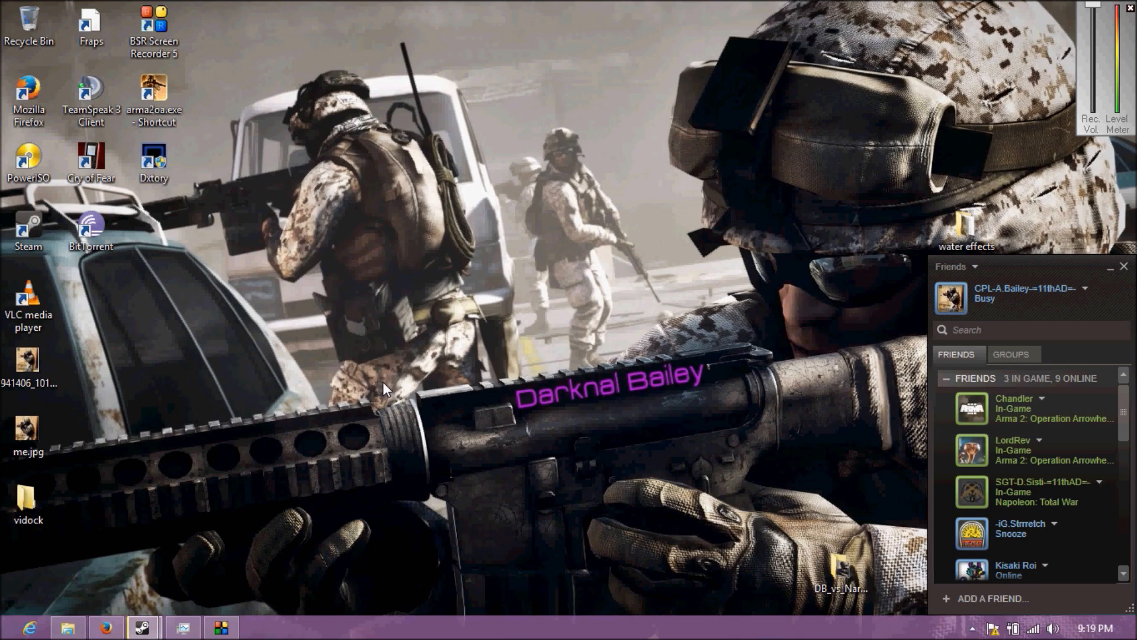
mouse_move(250, 55)
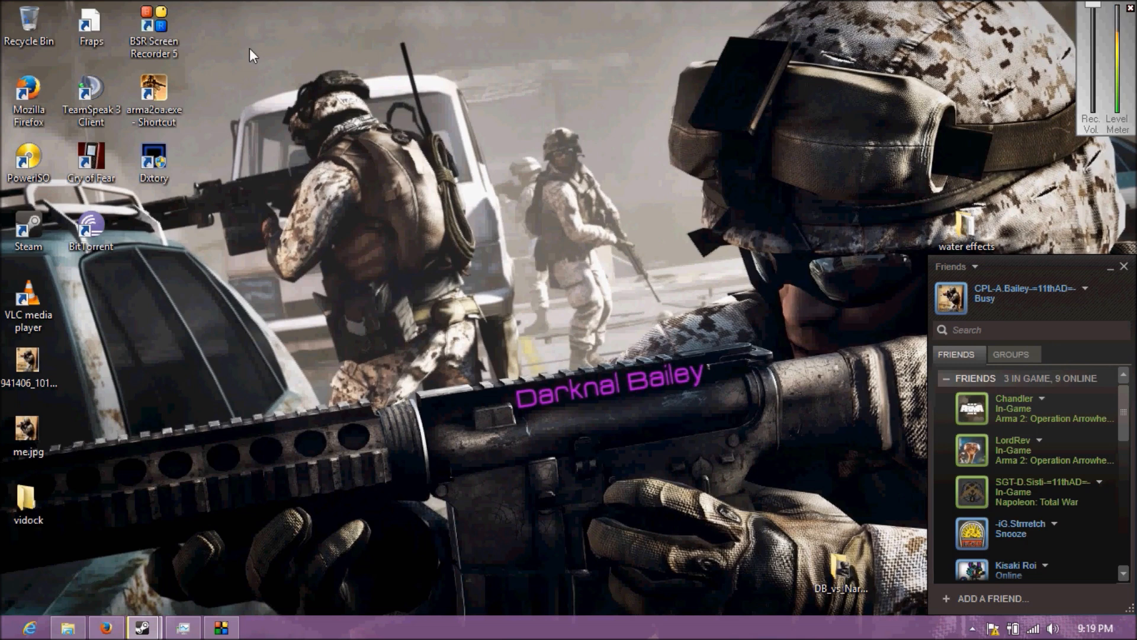
mouse_move(312, 98)
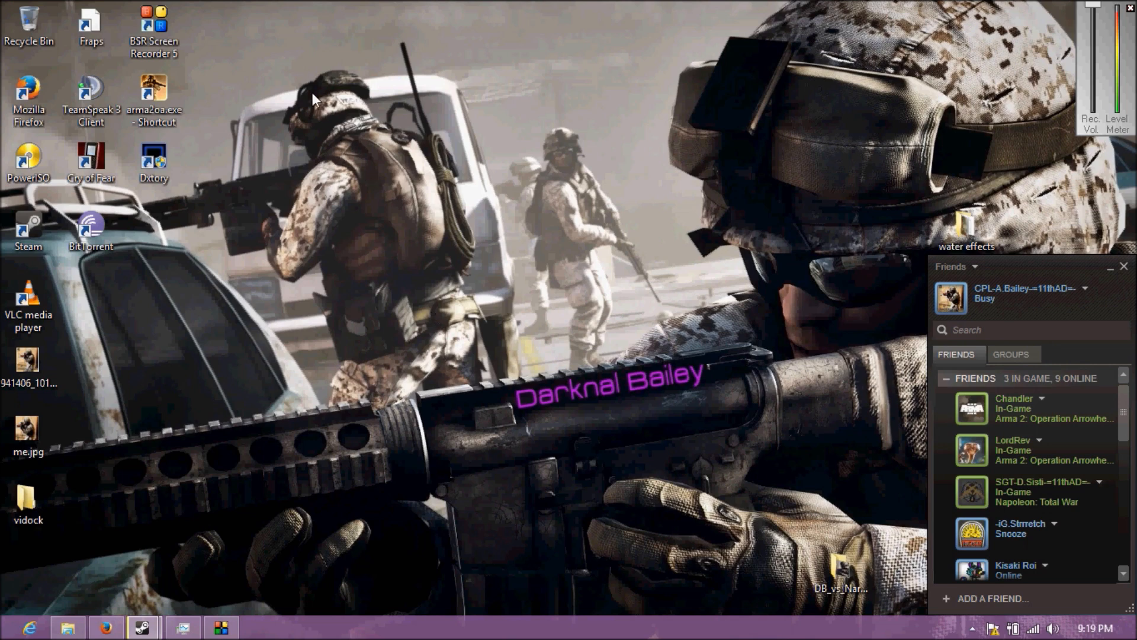
mouse_move(265, 67)
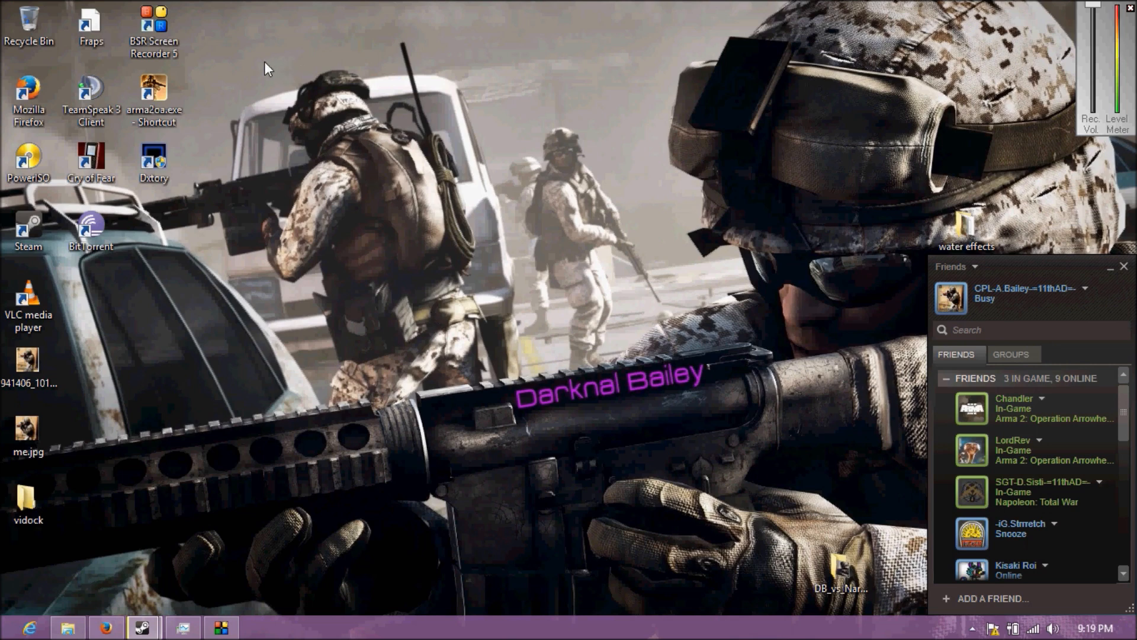
mouse_move(259, 104)
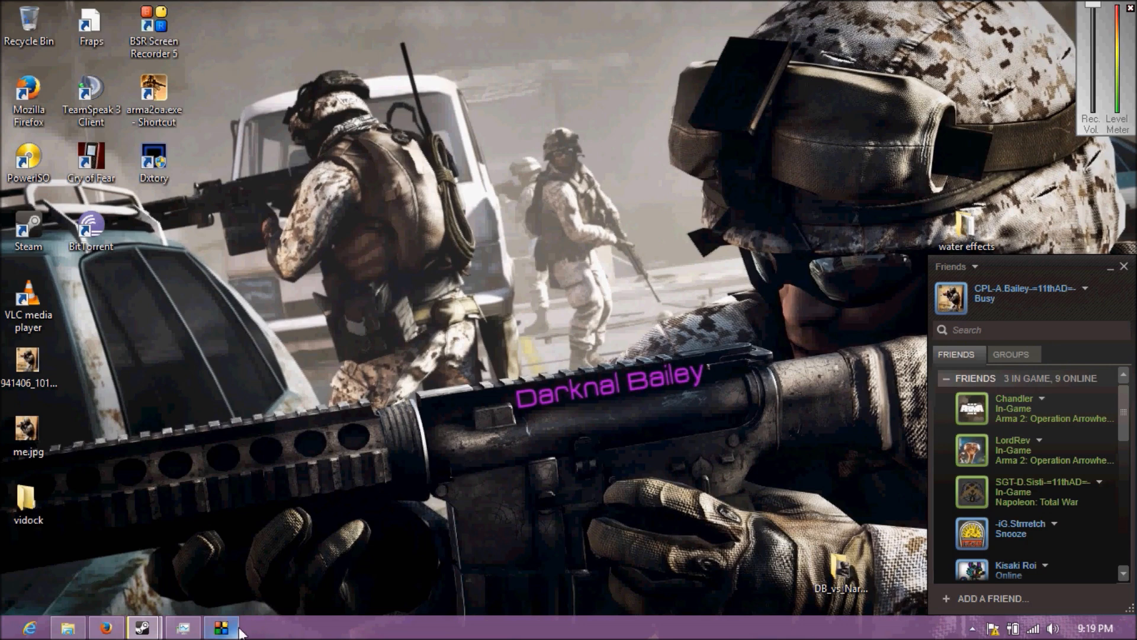
click(219, 625)
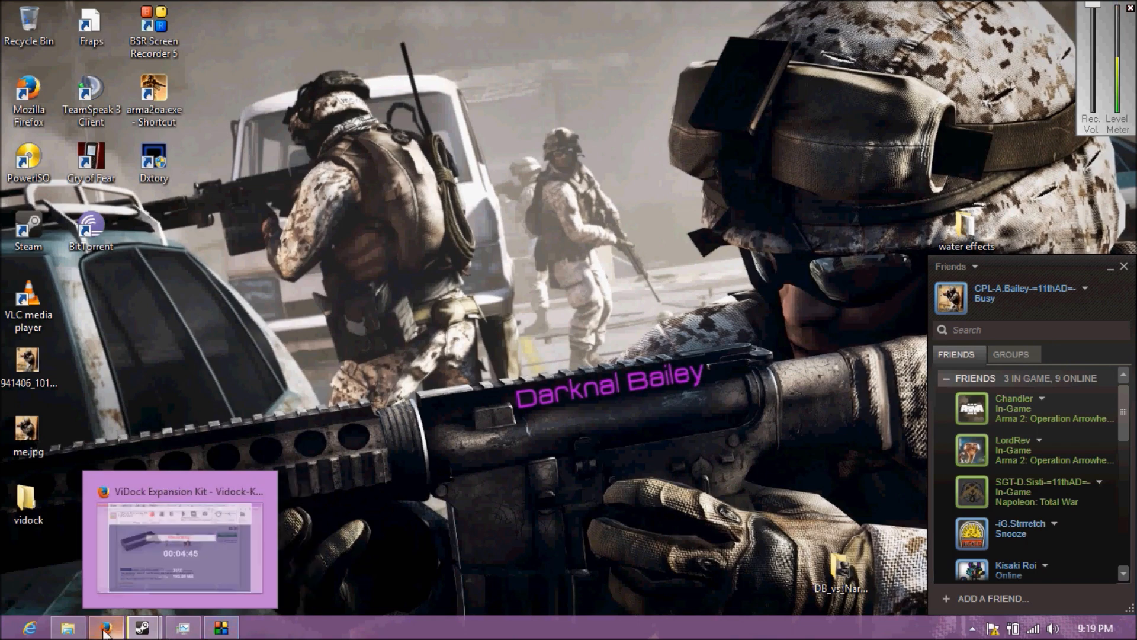
Restore Firefox, view the Radeon HD 5770 image, then the XFX eBay listing
click(104, 623)
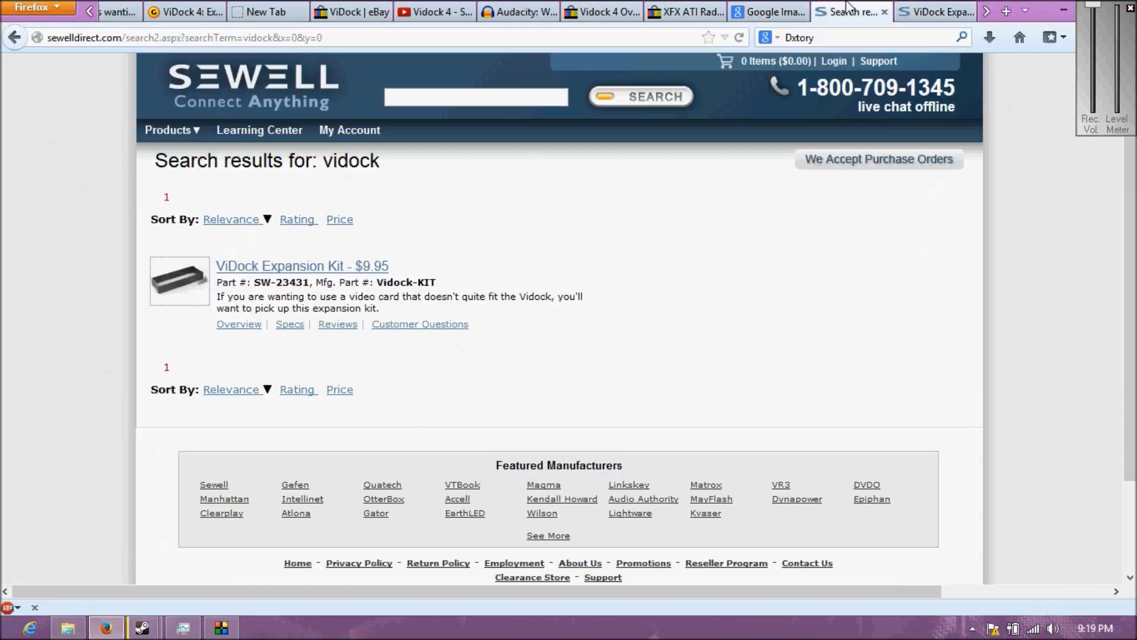
click(773, 12)
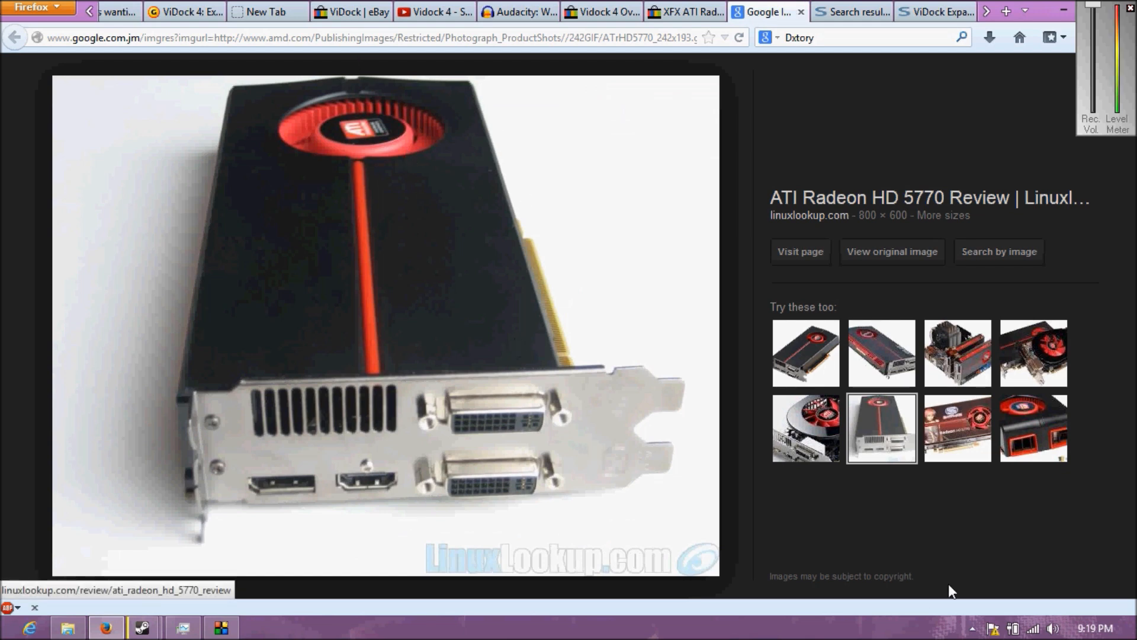
mouse_move(536, 250)
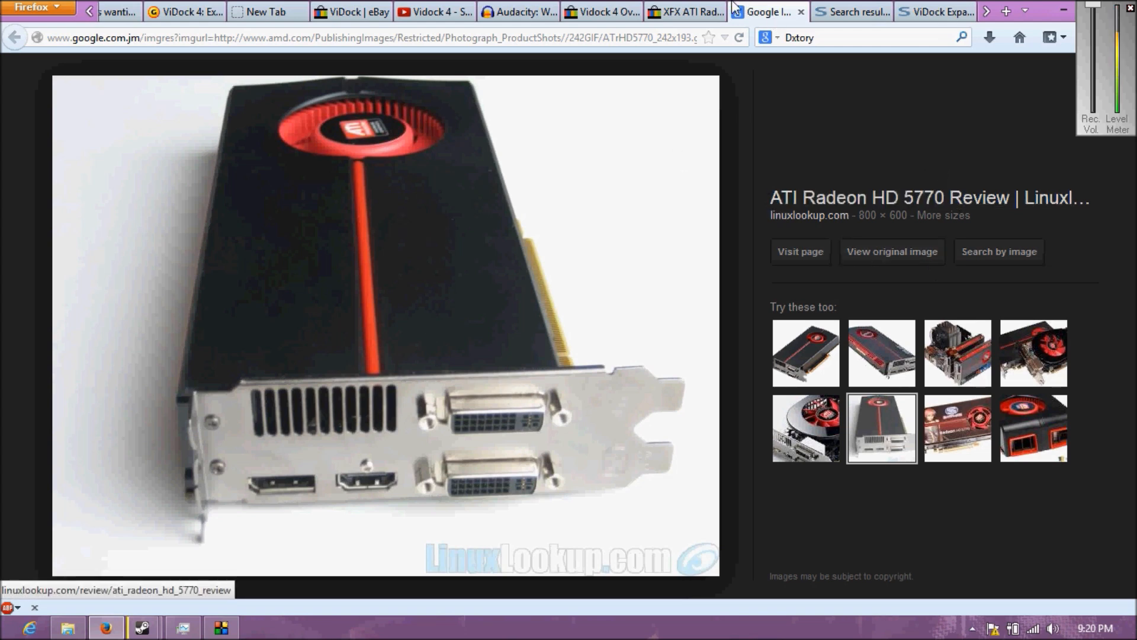
mouse_move(673, 11)
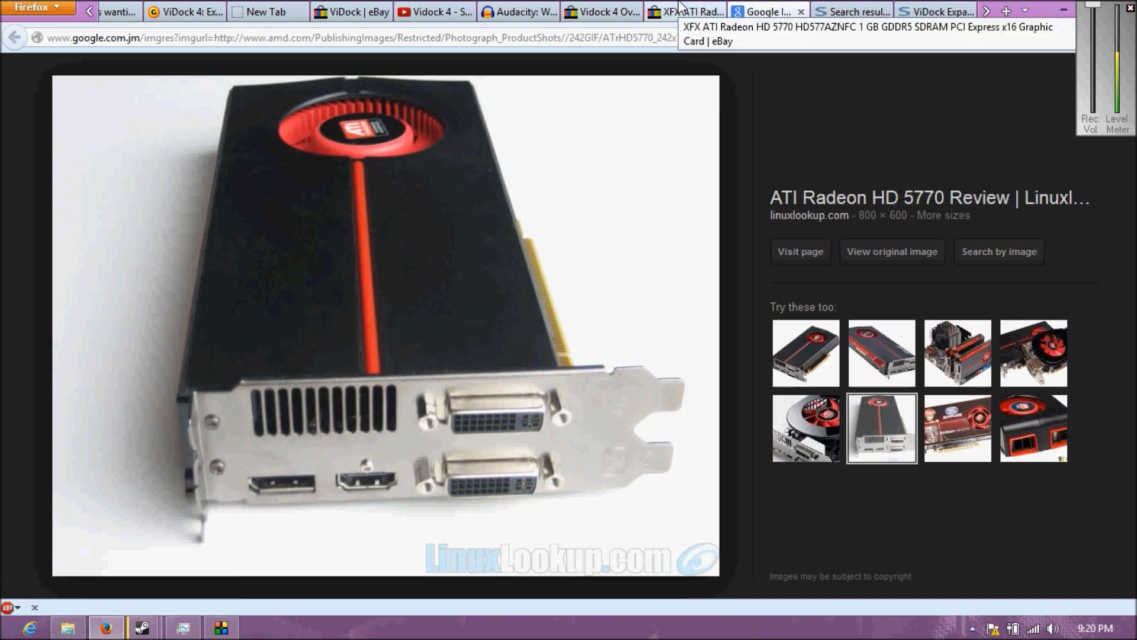
click(681, 12)
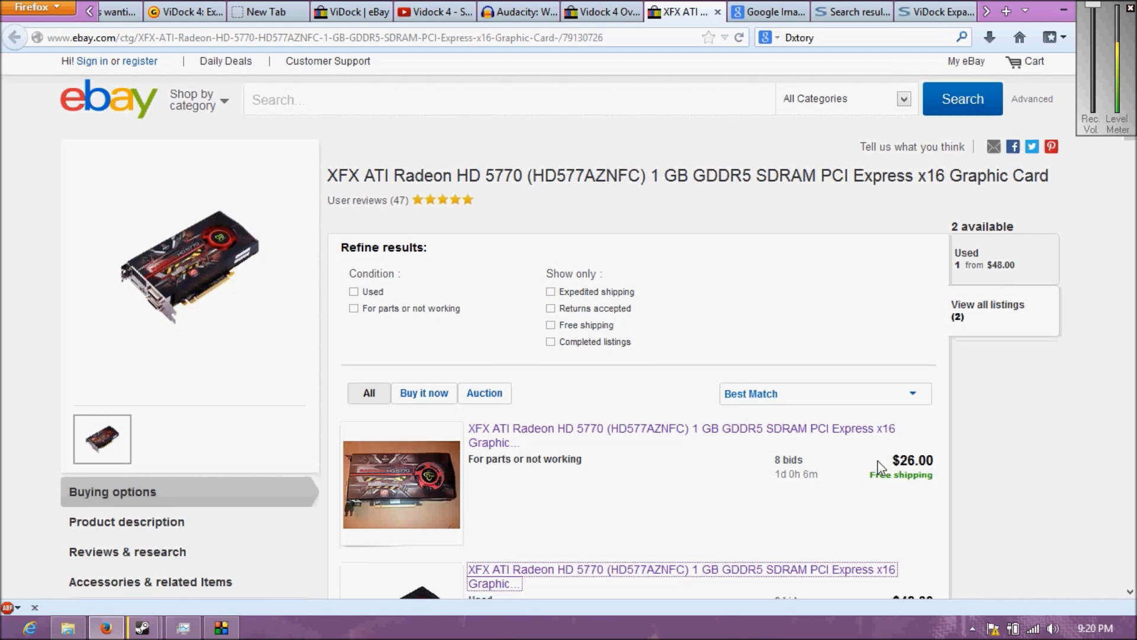
Scroll the XFX listing, then open the ViDock 4 Overdrive auction bid at $137.50
scroll(down, 3)
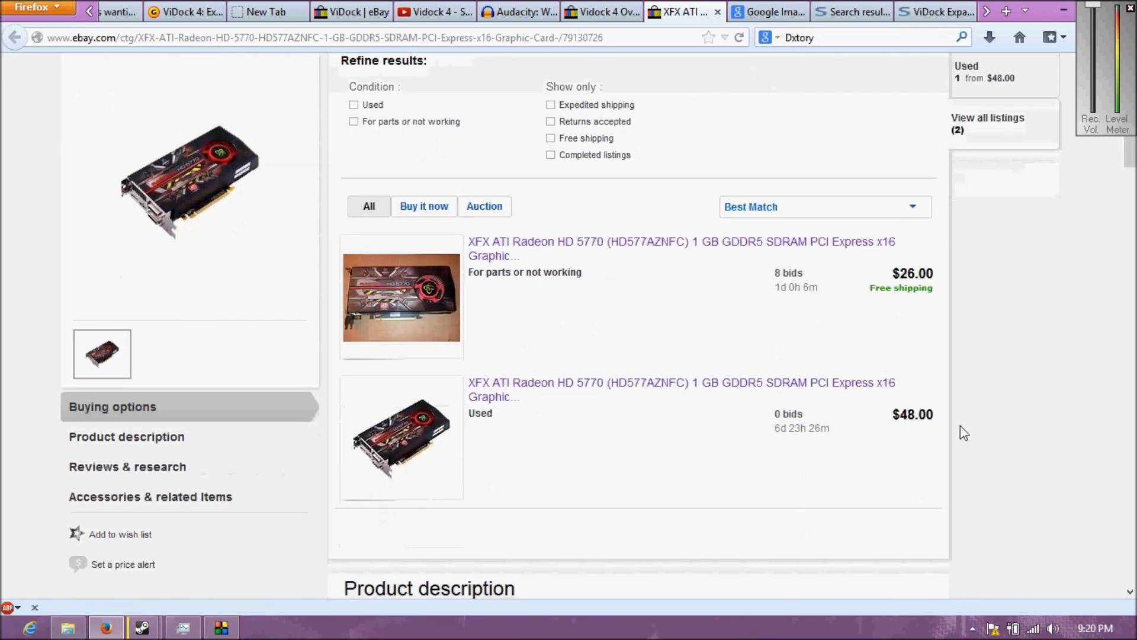
click(596, 11)
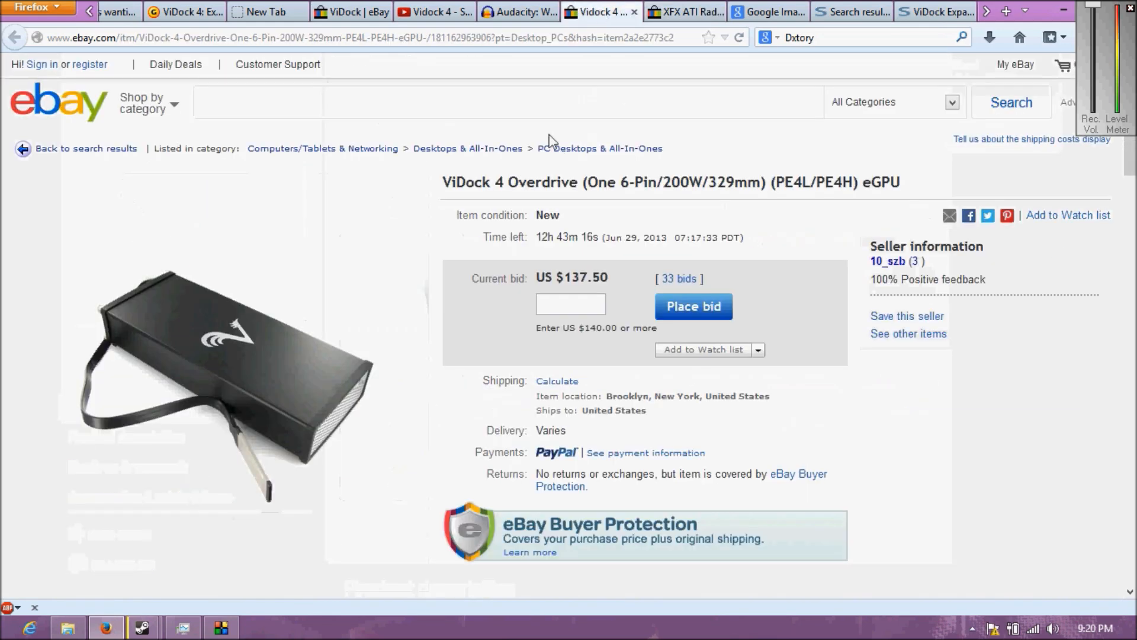